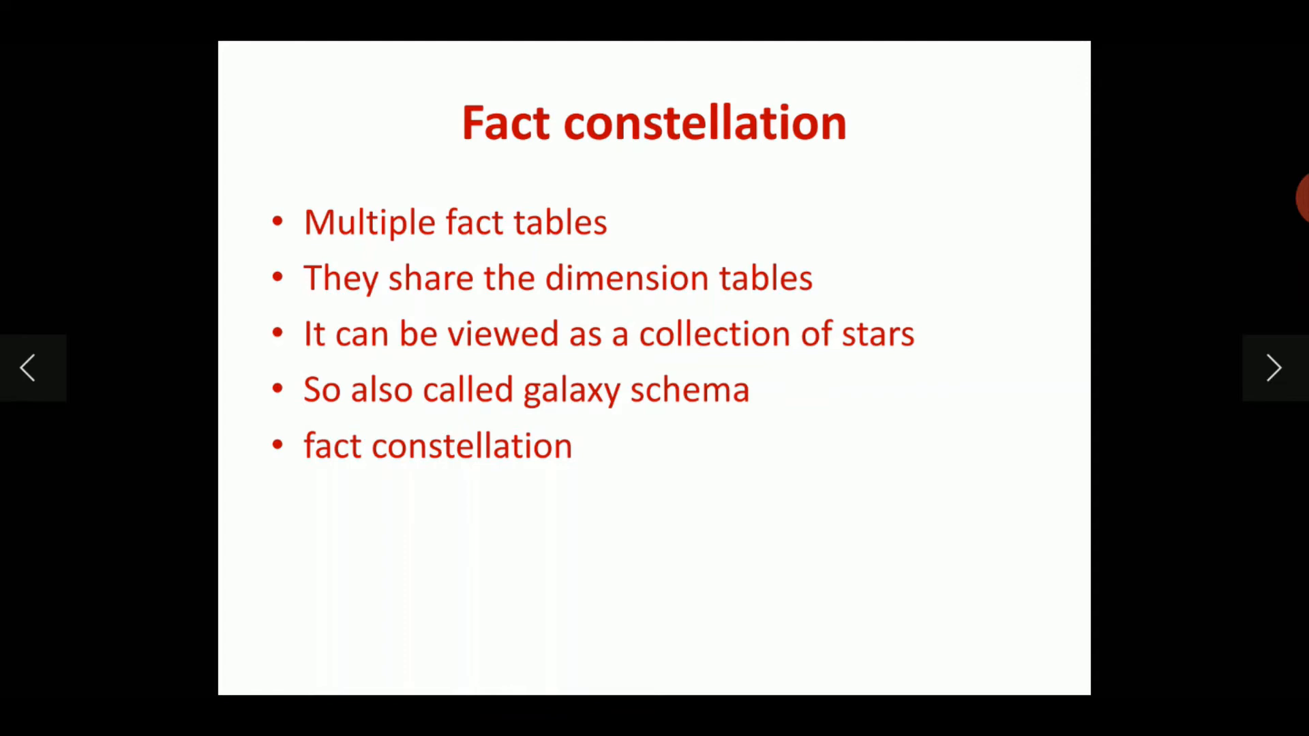
Advance to the fact constellation diagram where Sales and Shipping fact tables share time, item and location dimensions
left_click(1272, 368)
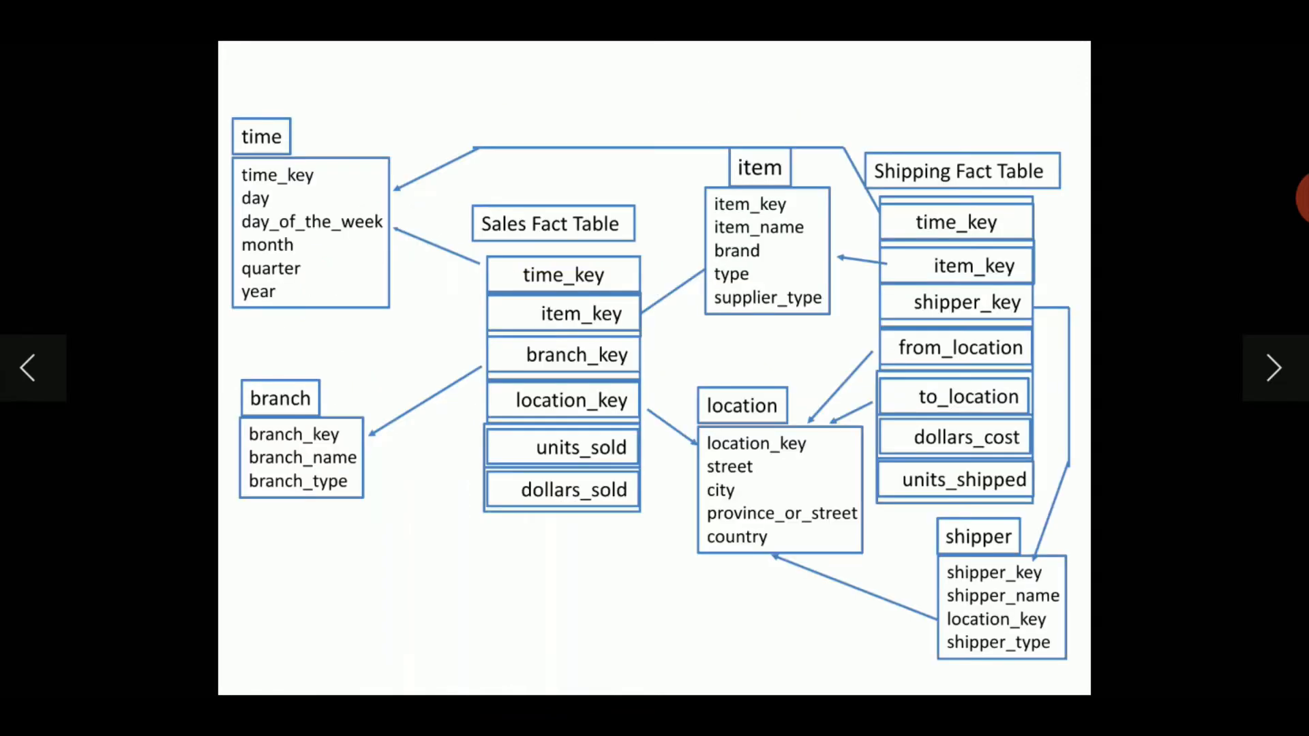